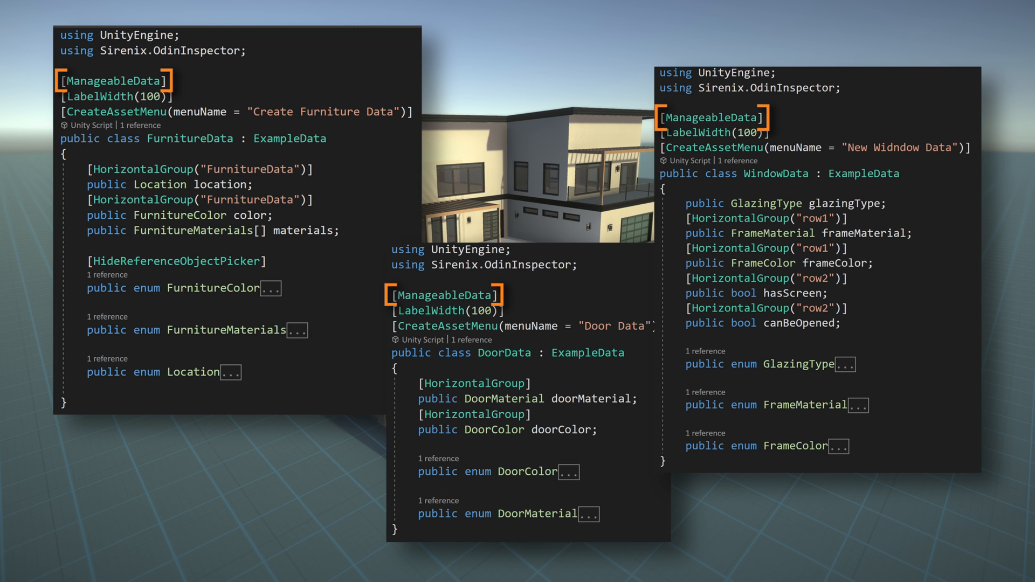
Open the Tools menu to show Odin Inspector and Data Manager
{"action": "left_click", "coordinate": [149, 21]}
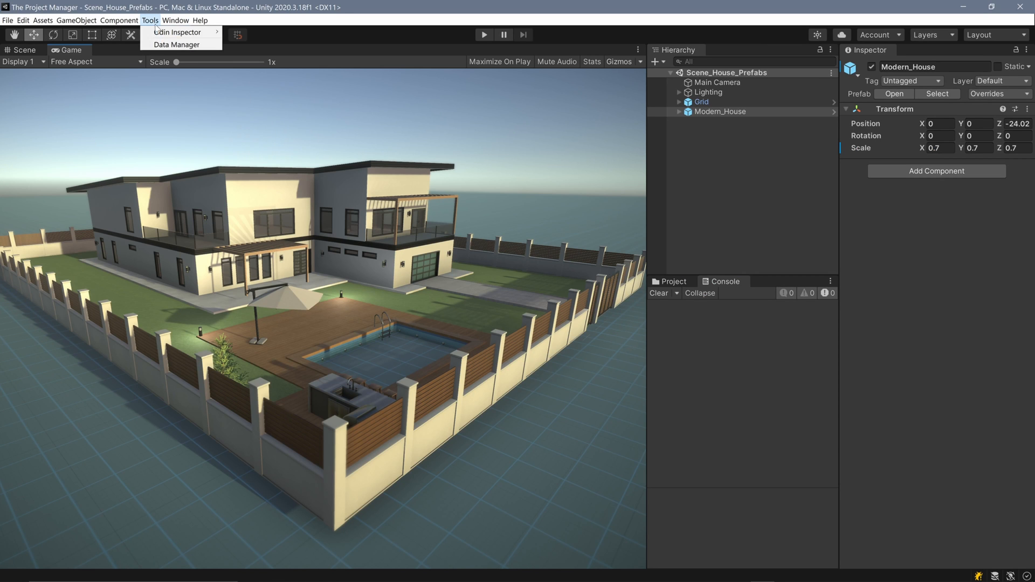
Launch the Data Manager window and view the Bedroom Door's dimensions, manufacturer, cost and material
{"action": "left_click", "coordinate": [177, 44]}
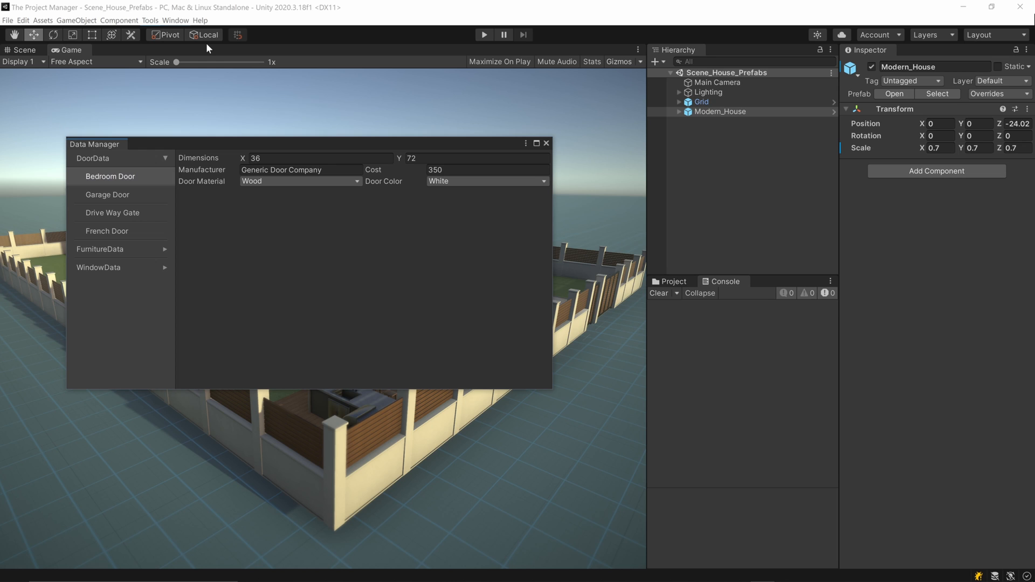
{"action": "left_click", "coordinate": [536, 144]}
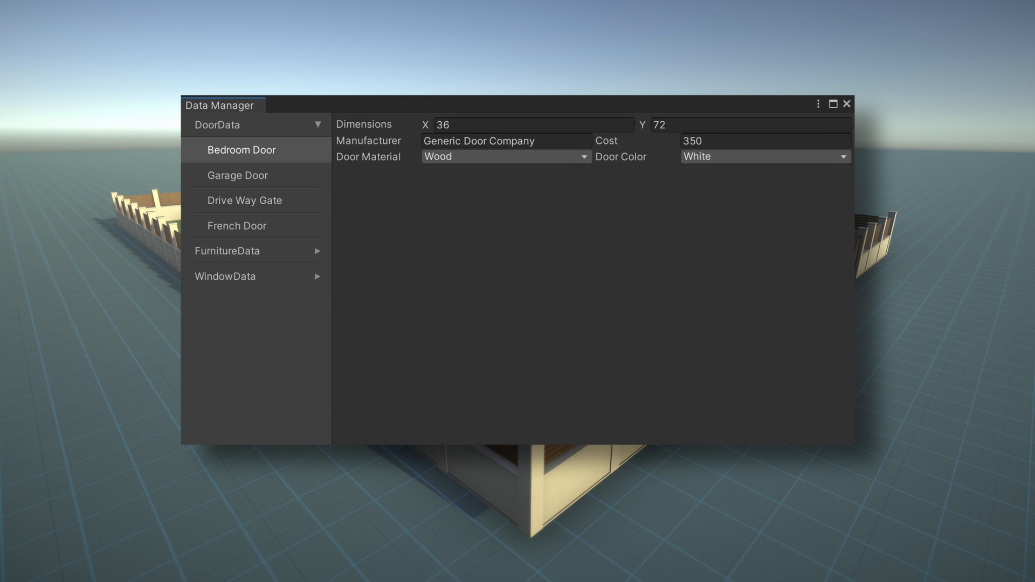